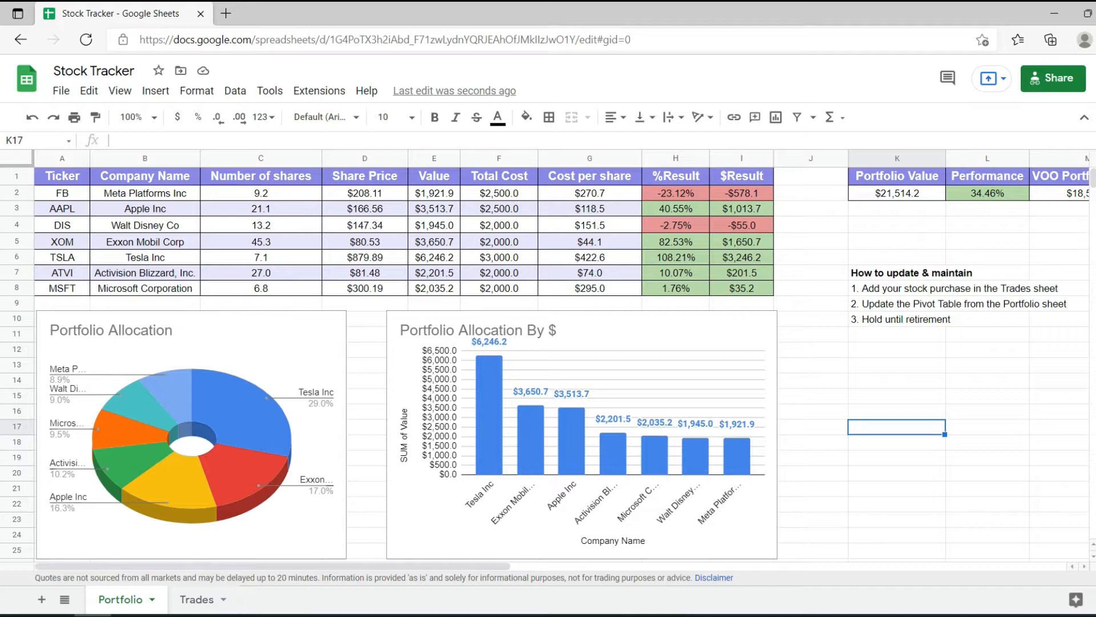
{"action": "mouse_move", "coordinate": [964, 405]}
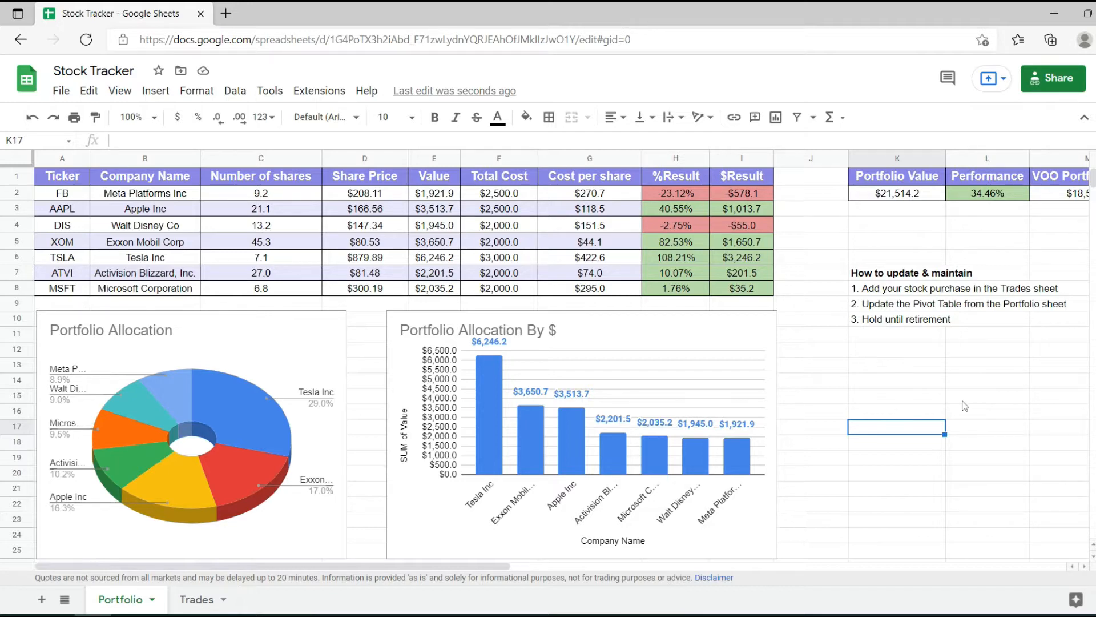
Look over the Portfolio sheet, switch to the Trades sheet and inspect cells C6 and B9
{"action": "scroll", "scroll_direction": "right", "scroll_amount": 3}
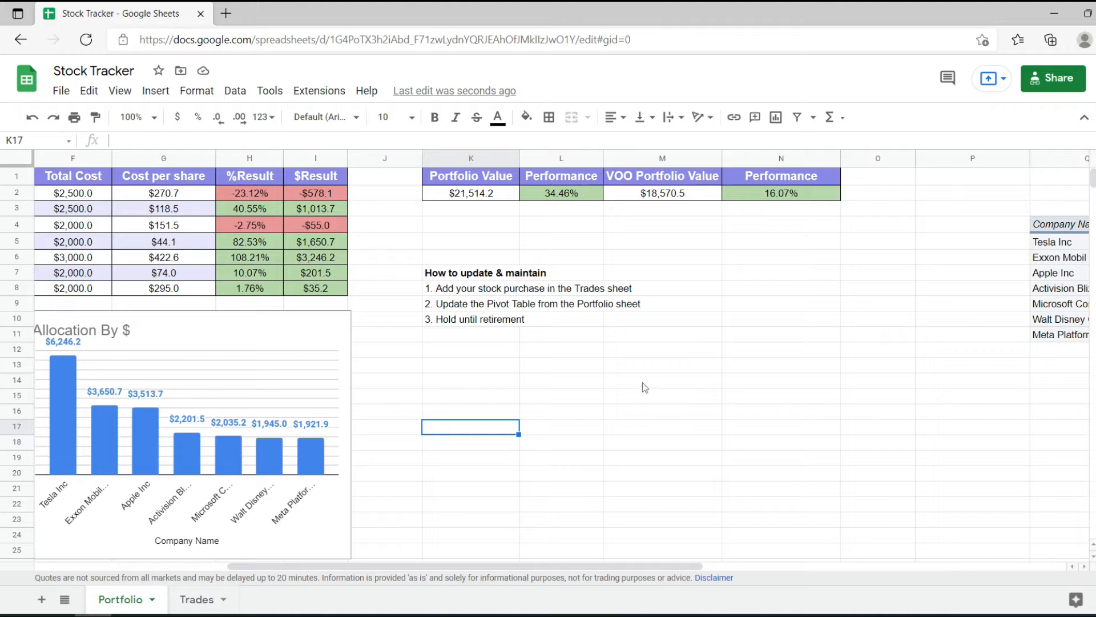
{"action": "scroll", "scroll_direction": "left", "scroll_amount": 3}
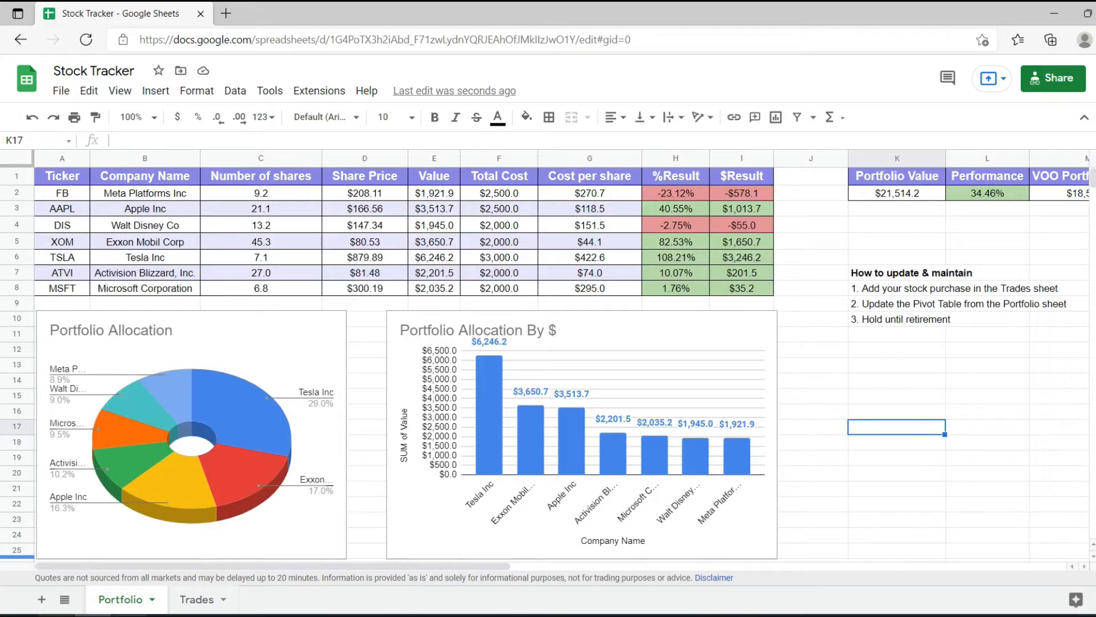
{"action": "left_click", "coordinate": [196, 600]}
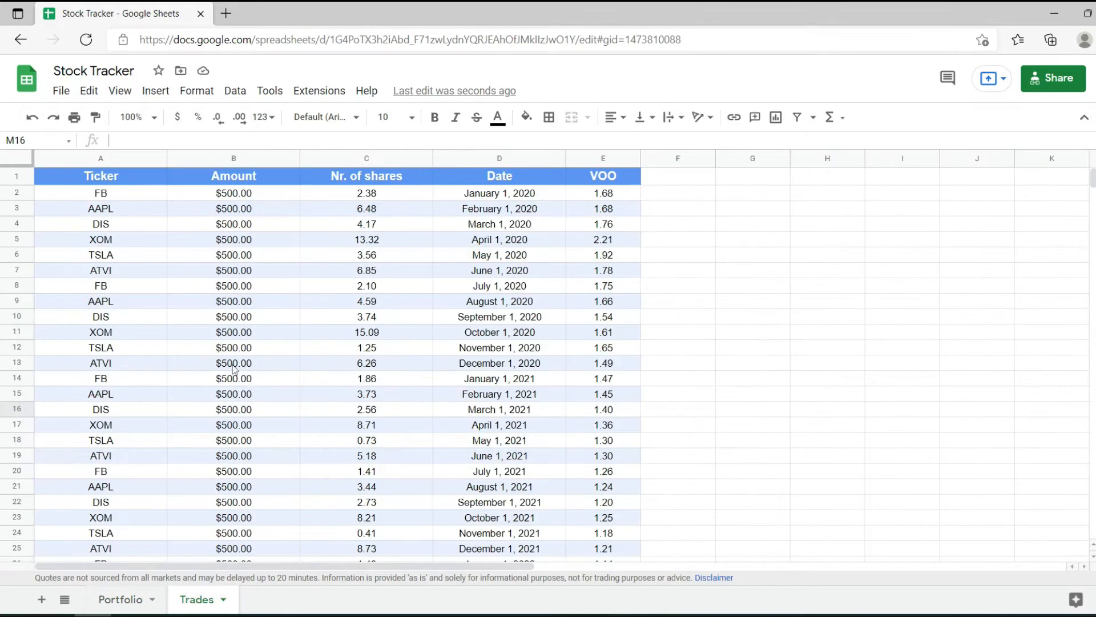
{"action": "left_click", "coordinate": [367, 255]}
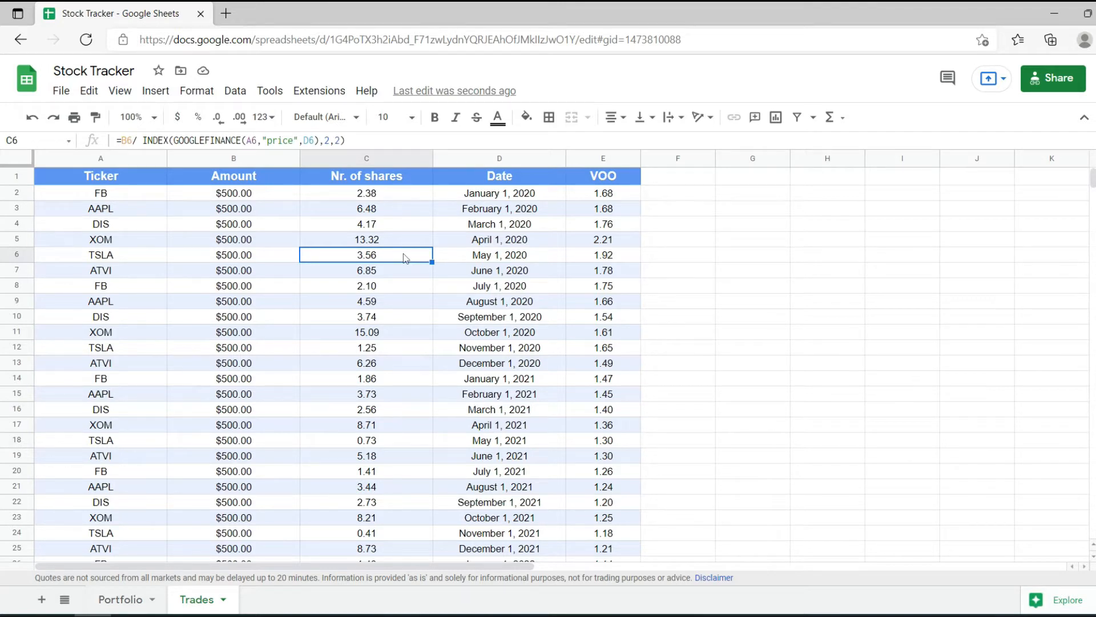
{"action": "left_click", "coordinate": [233, 301]}
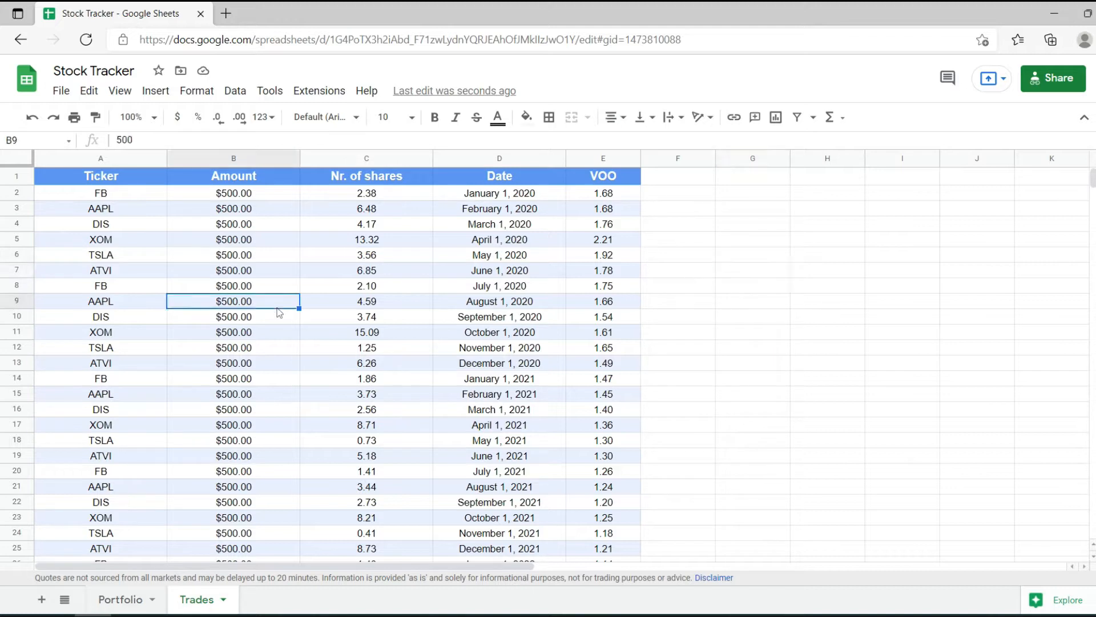
{"action": "mouse_move", "coordinate": [145, 307]}
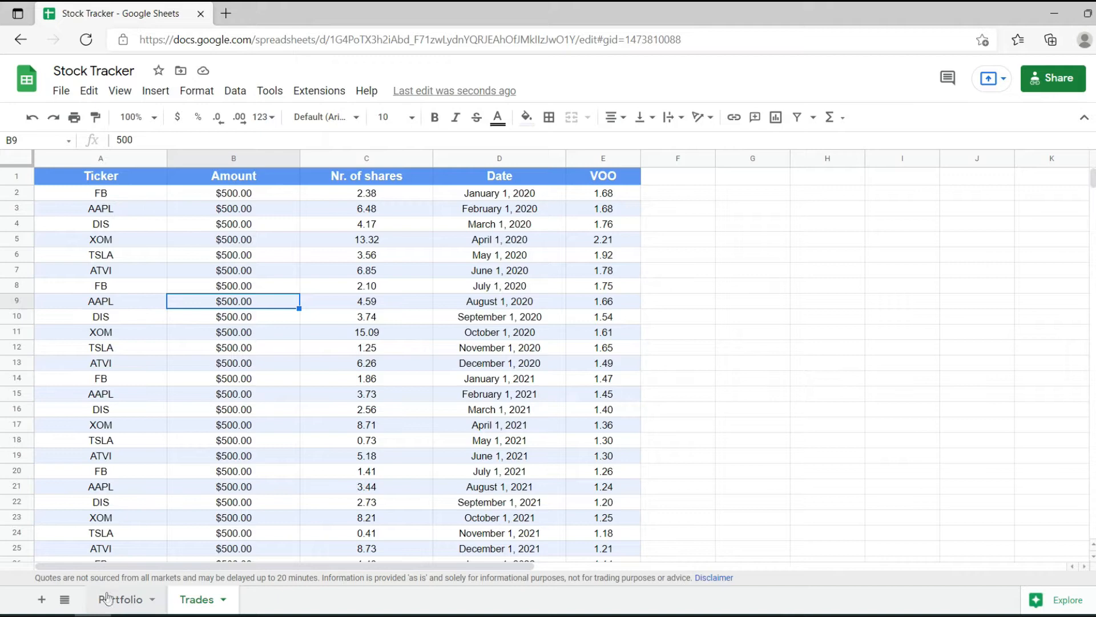
Return to the Portfolio sheet and bring up its View > Show display options
{"action": "left_click", "coordinate": [120, 600]}
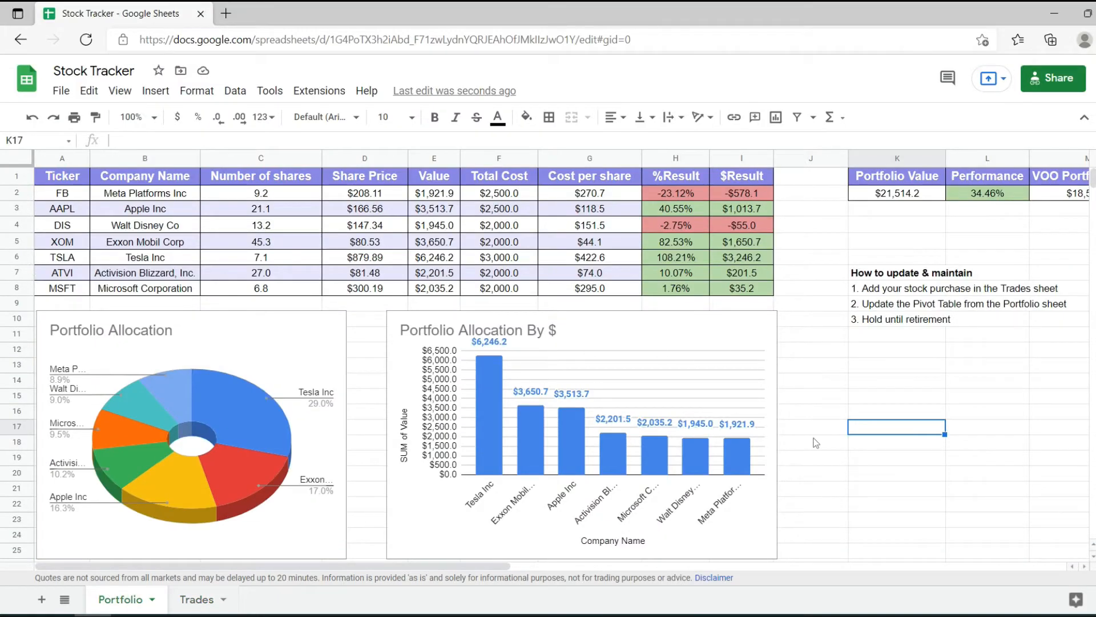
{"action": "left_click", "coordinate": [896, 396]}
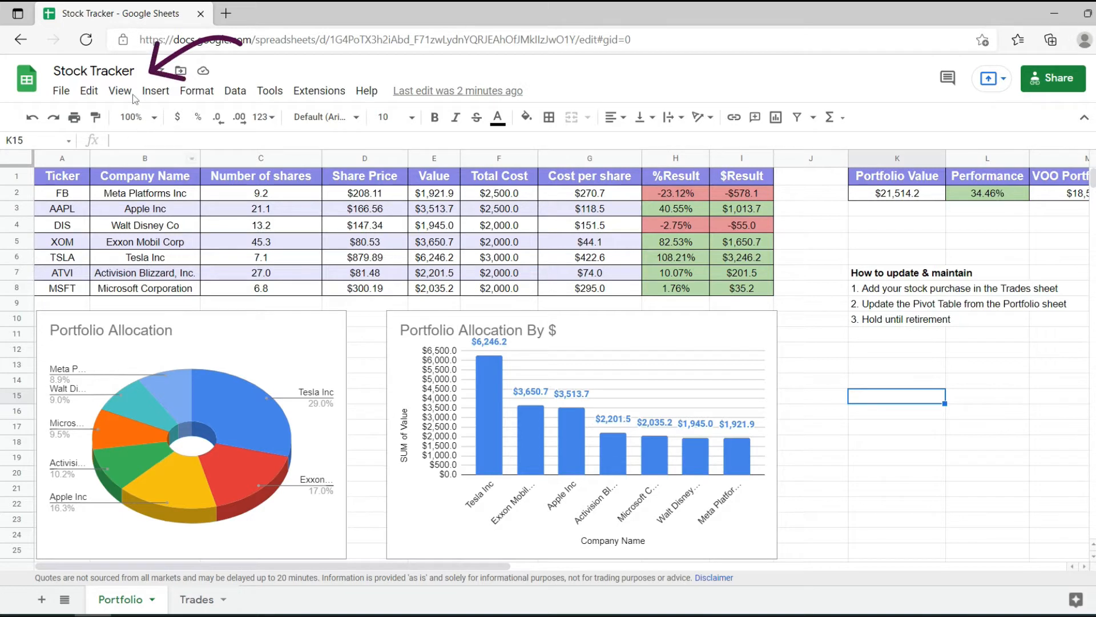
{"action": "left_click", "coordinate": [120, 90]}
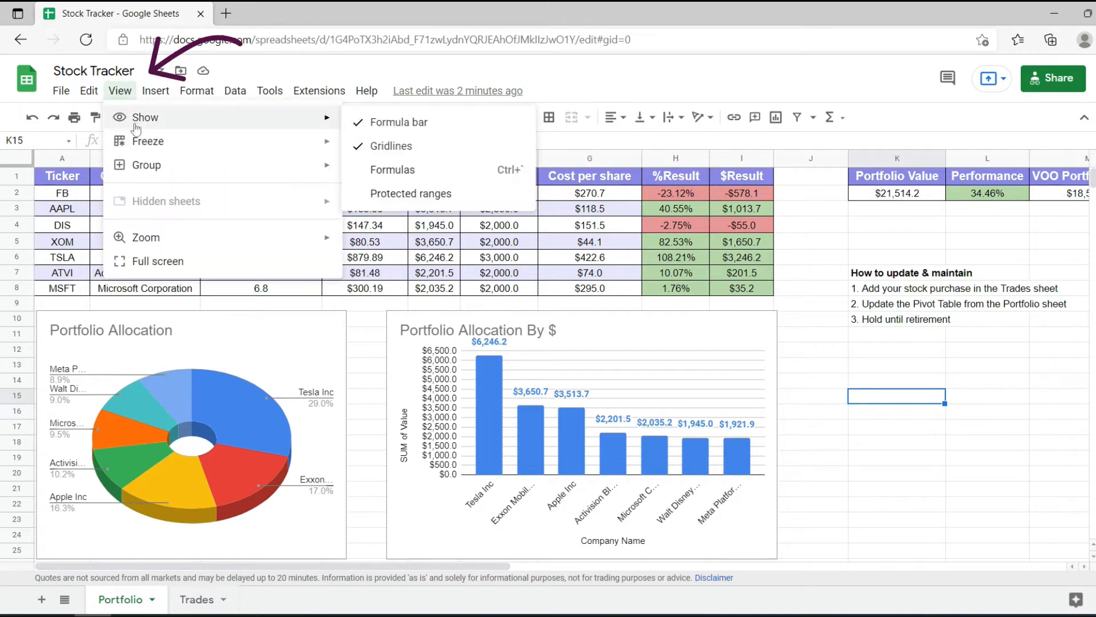
{"action": "mouse_move", "coordinate": [445, 146]}
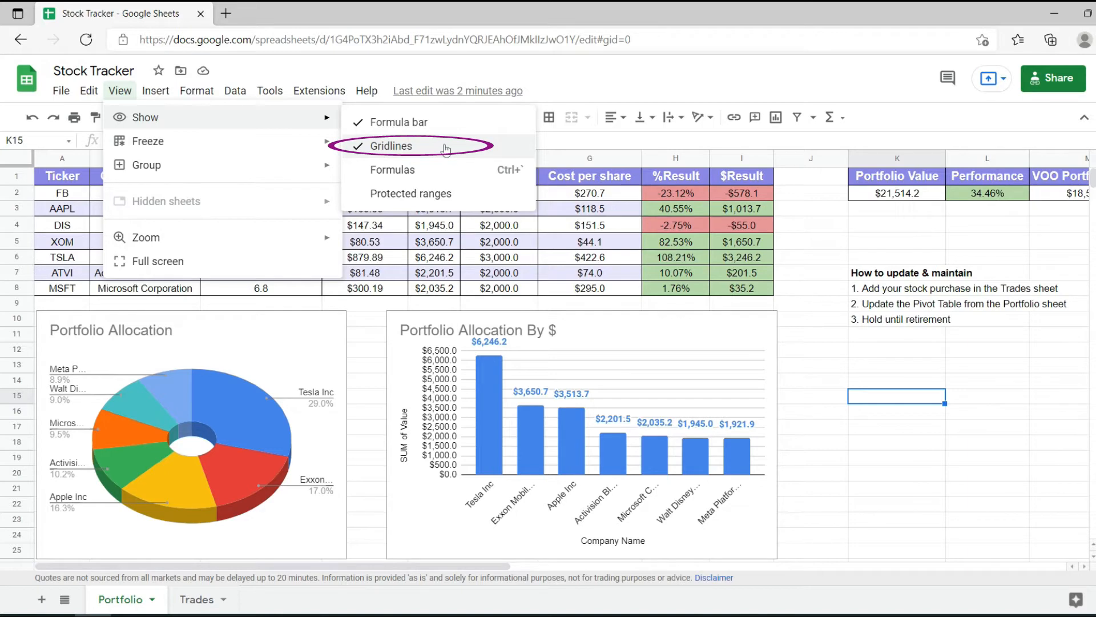
Hide gridlines on the Portfolio sheet and check the Tesla share-count formula in C6
{"action": "left_click", "coordinate": [391, 145]}
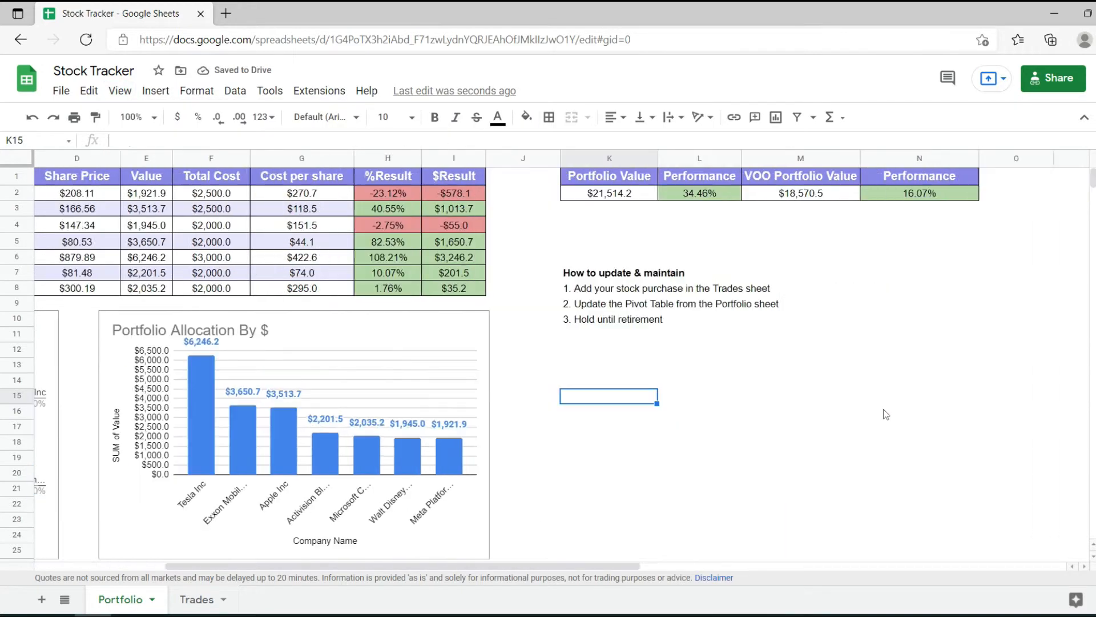
{"action": "scroll", "scroll_direction": "right", "scroll_amount": 3}
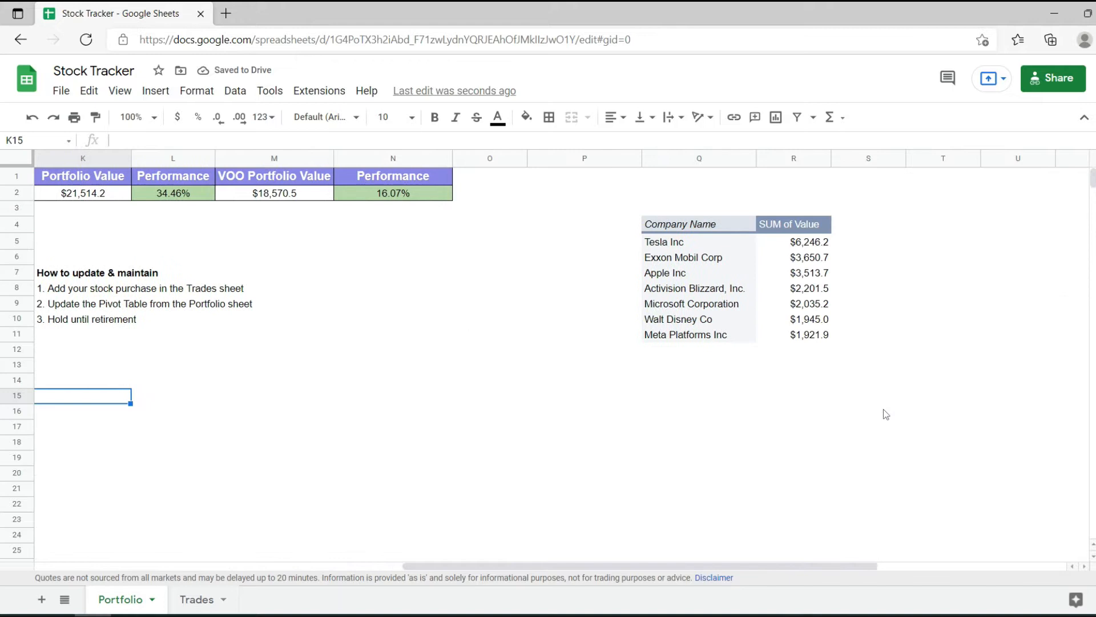
{"action": "scroll", "scroll_direction": "left", "scroll_amount": 3}
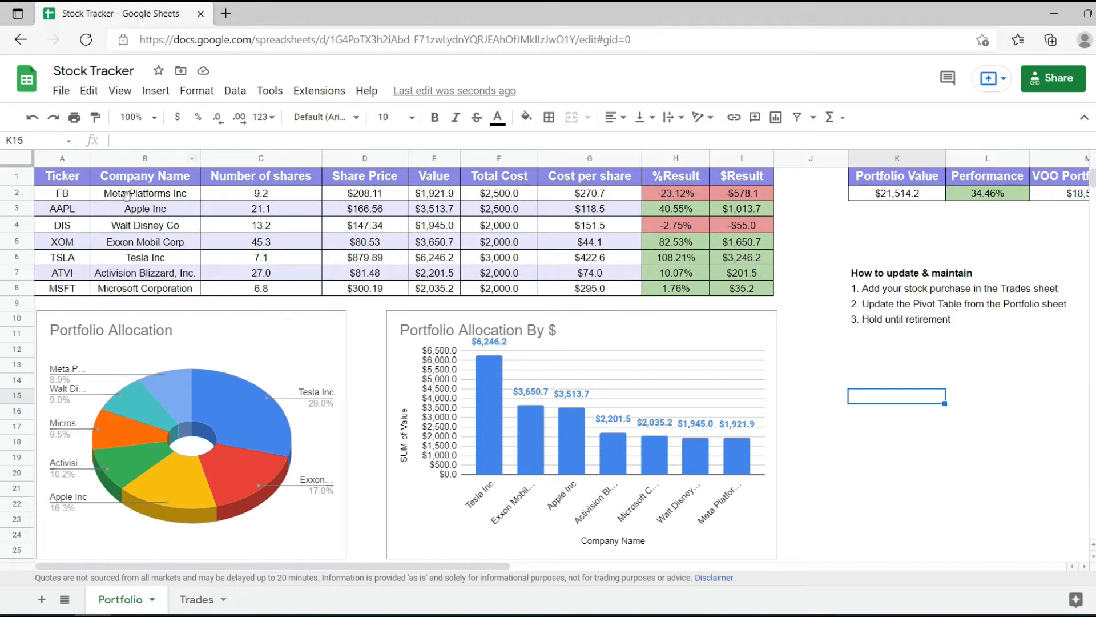
{"action": "left_click", "coordinate": [260, 257]}
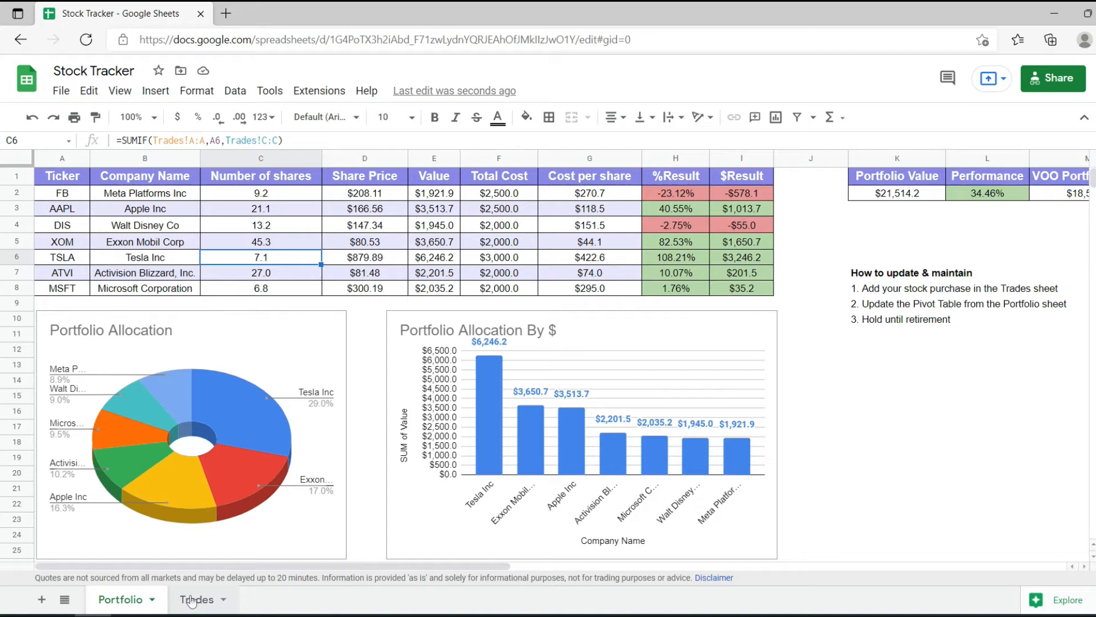
Switch to the Trades sheet, review it, and start its print settings with Ctrl+P
{"action": "left_click", "coordinate": [197, 600]}
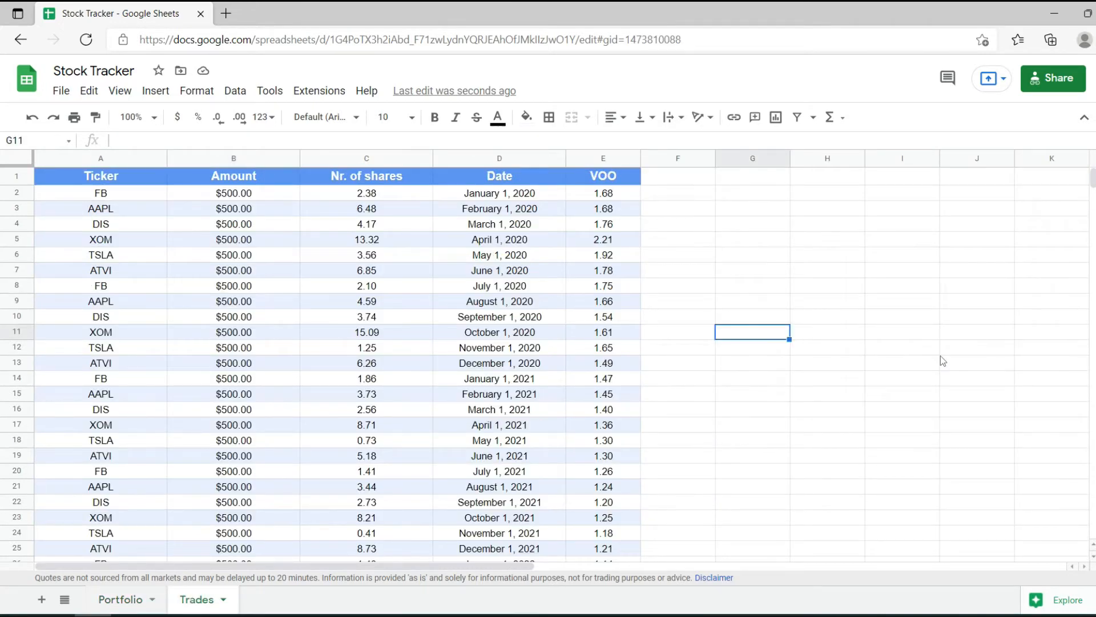
{"action": "scroll", "scroll_direction": "right", "scroll_amount": 3}
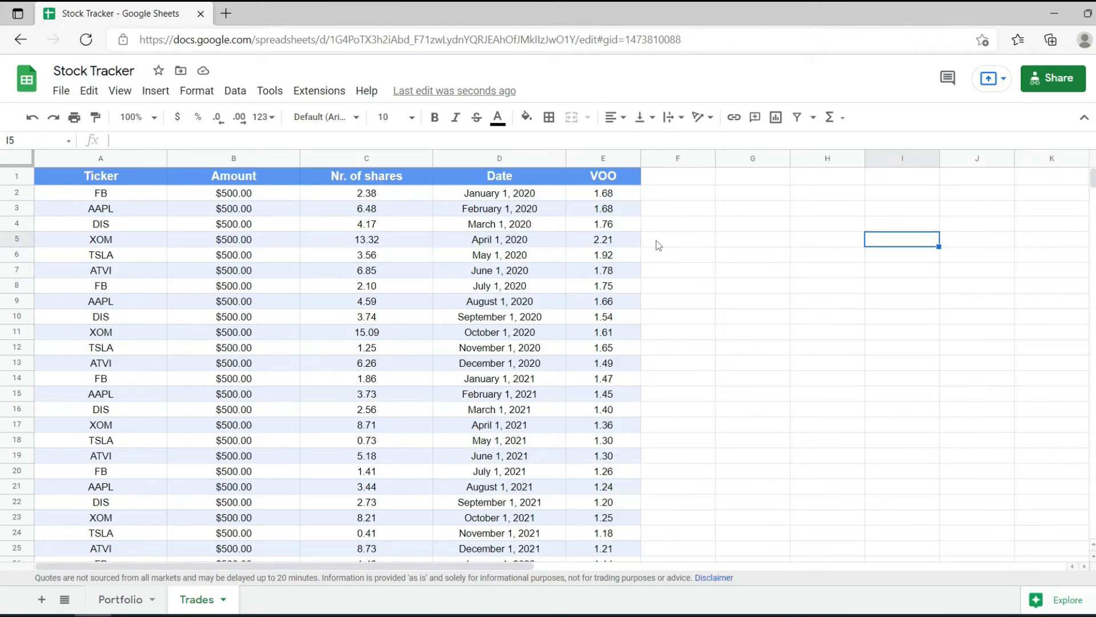
{"action": "key", "text": "ctrl+p"}
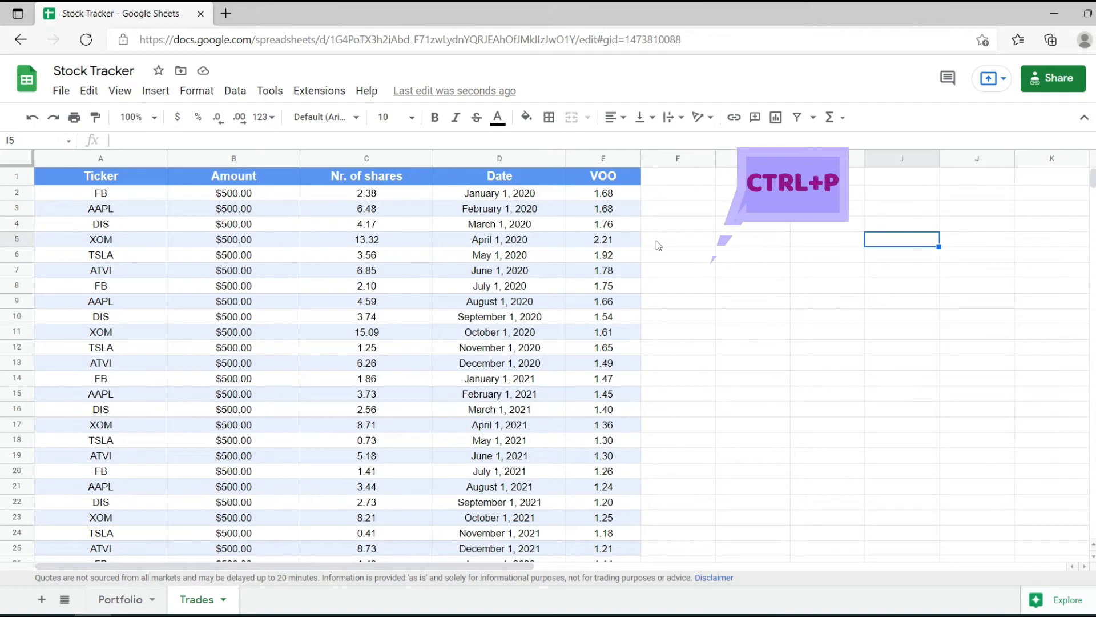
Show the Trades print settings and enlarge the landscape, fit-to-width preview
{"action": "key", "text": "ctrl+p"}
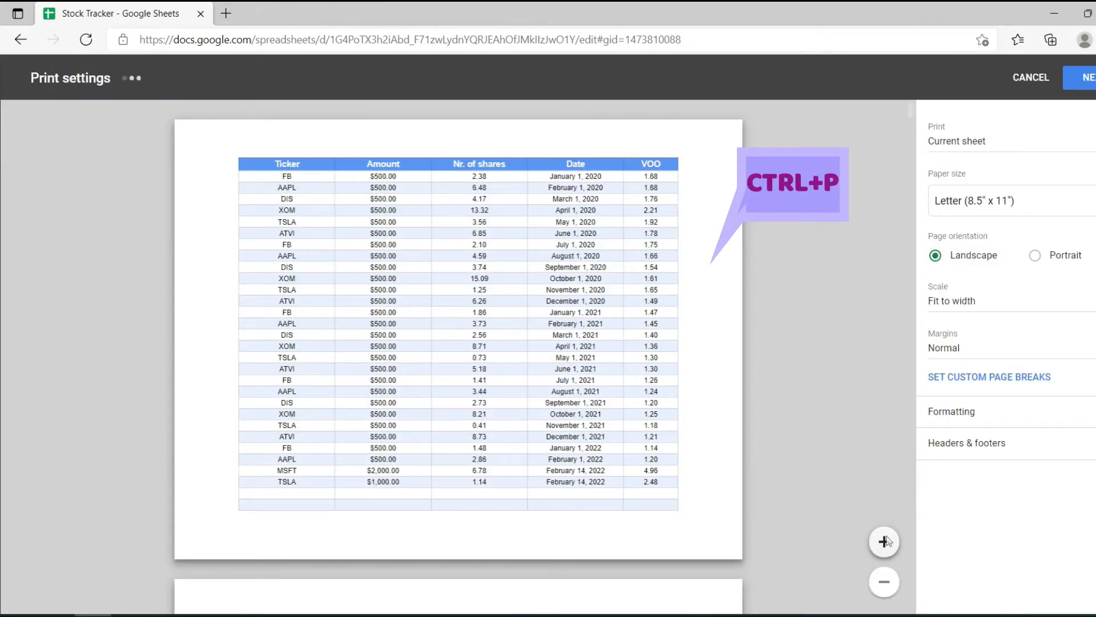
{"action": "left_click", "coordinate": [884, 541]}
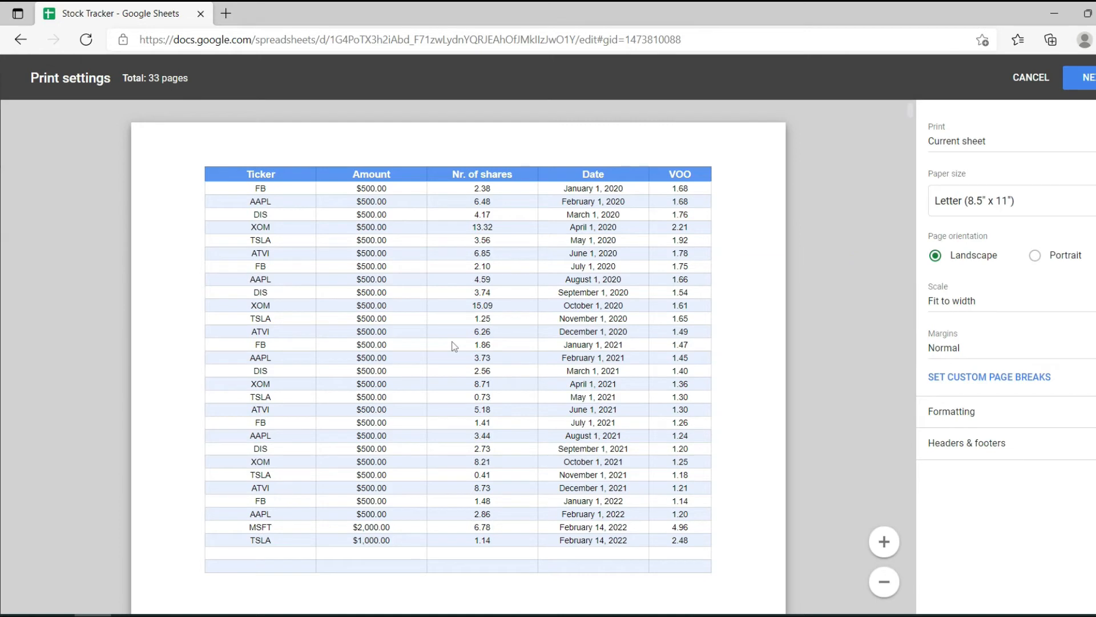
{"action": "mouse_move", "coordinate": [534, 346]}
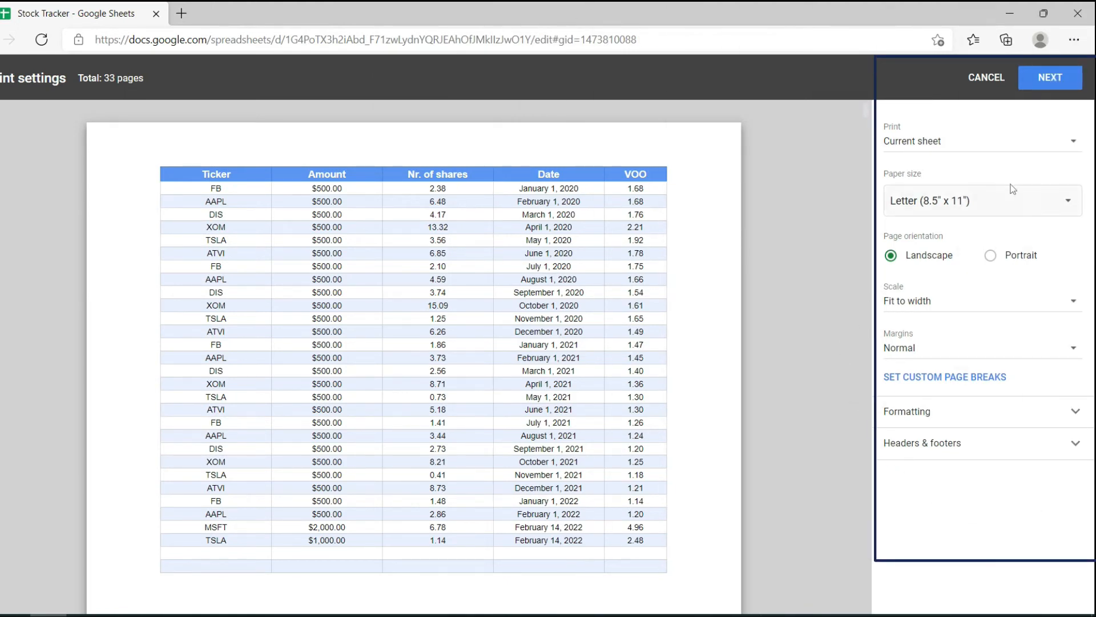
{"action": "mouse_move", "coordinate": [936, 410]}
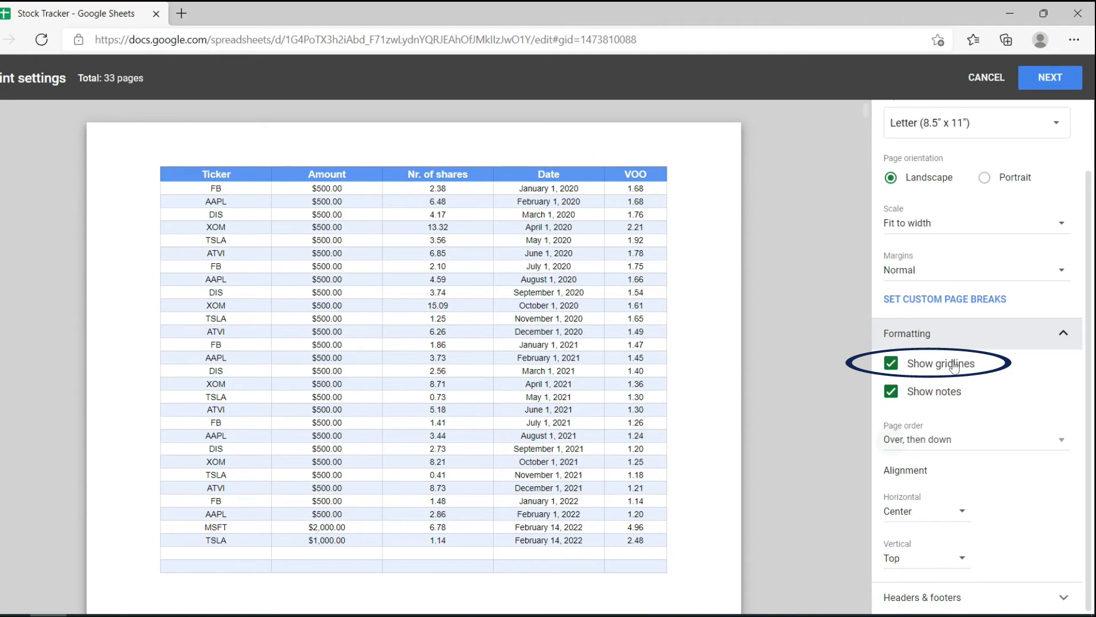
Untick Show gridlines for the Trades printout and continue to the browser print dialog
{"action": "left_click", "coordinate": [891, 363]}
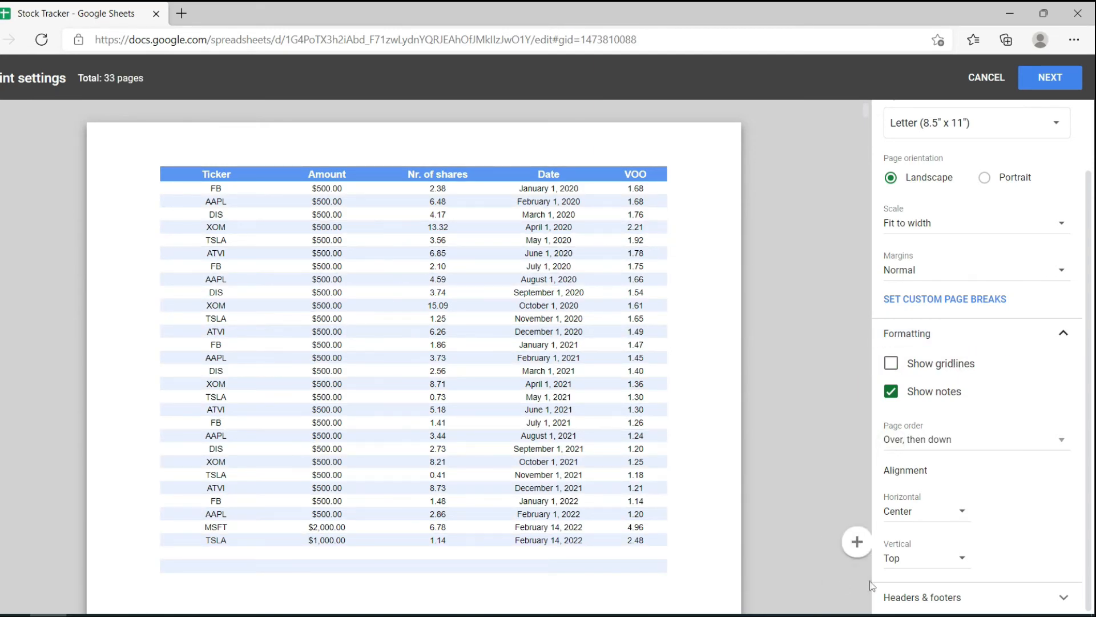
{"action": "left_click", "coordinate": [855, 541]}
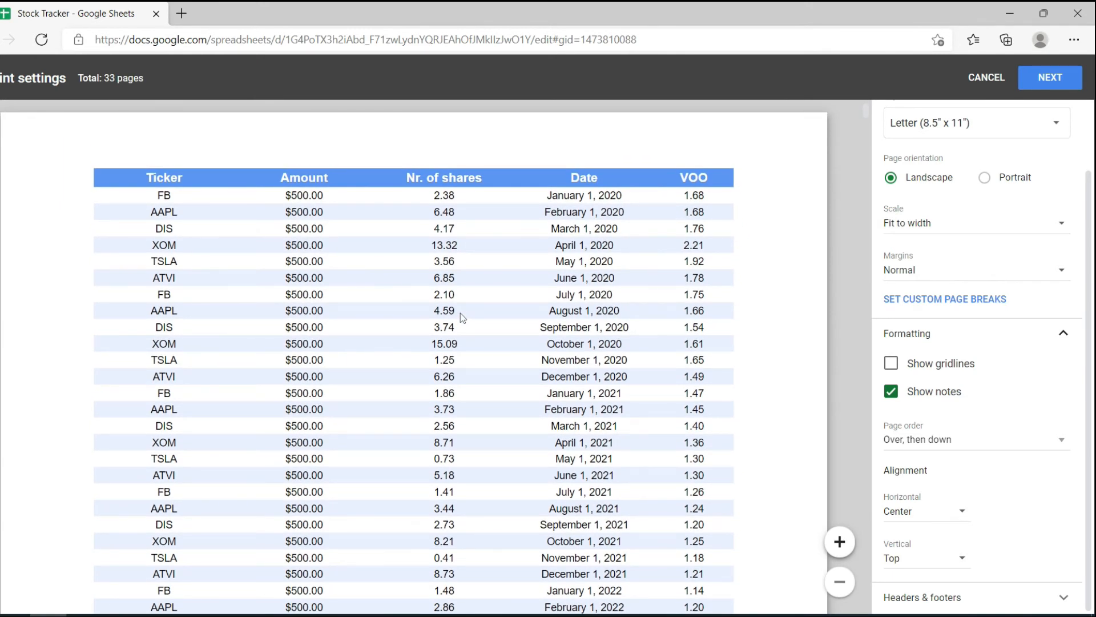
{"action": "left_click", "coordinate": [1049, 77]}
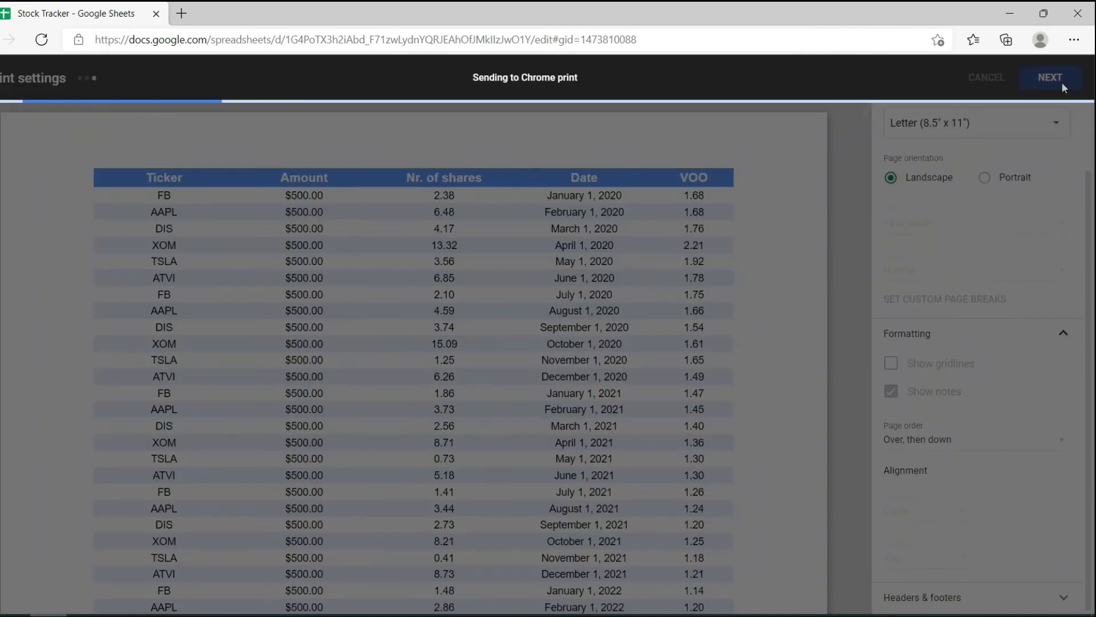
Scroll the Chrome print preview of the gridline-free layout, then cancel without printing
{"action": "left_click", "coordinate": [1051, 76]}
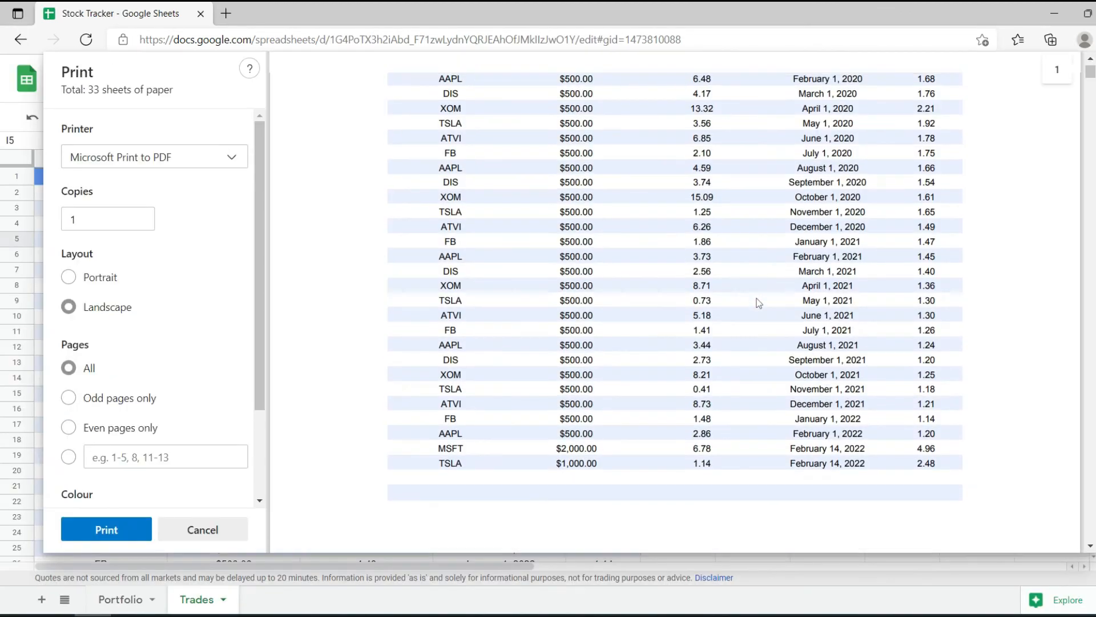
{"action": "scroll", "scroll_direction": "up", "scroll_amount": 3}
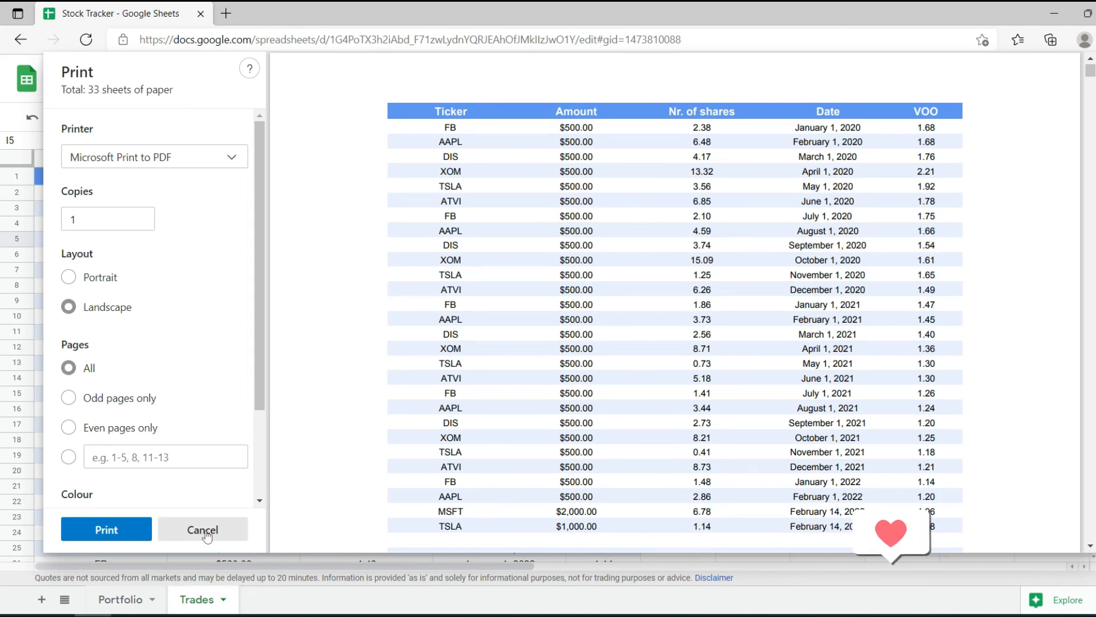
{"action": "left_click", "coordinate": [203, 528]}
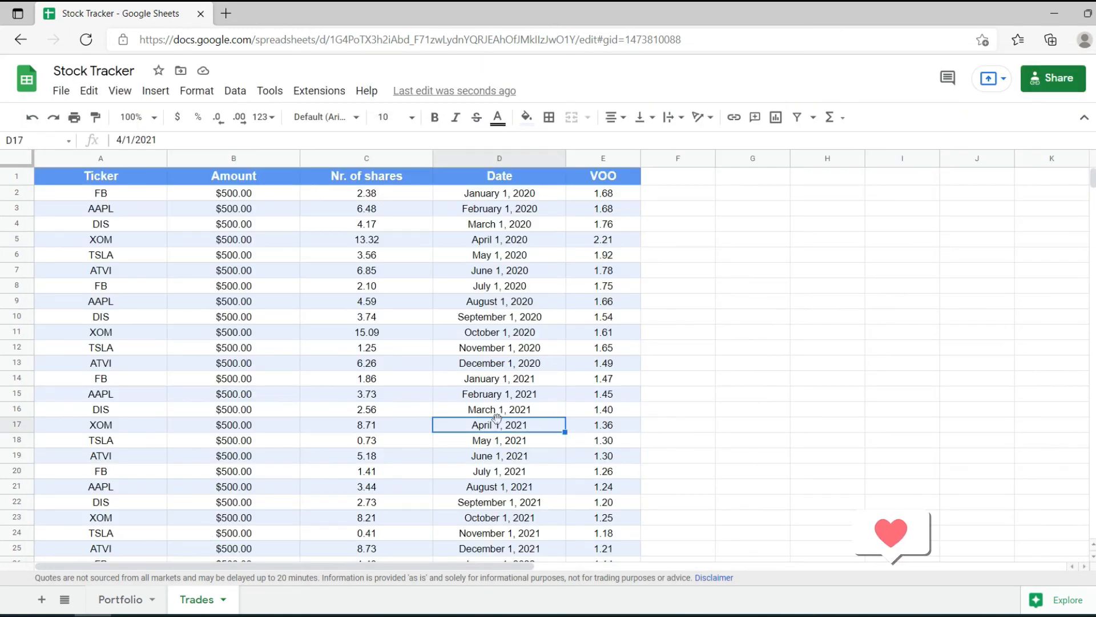